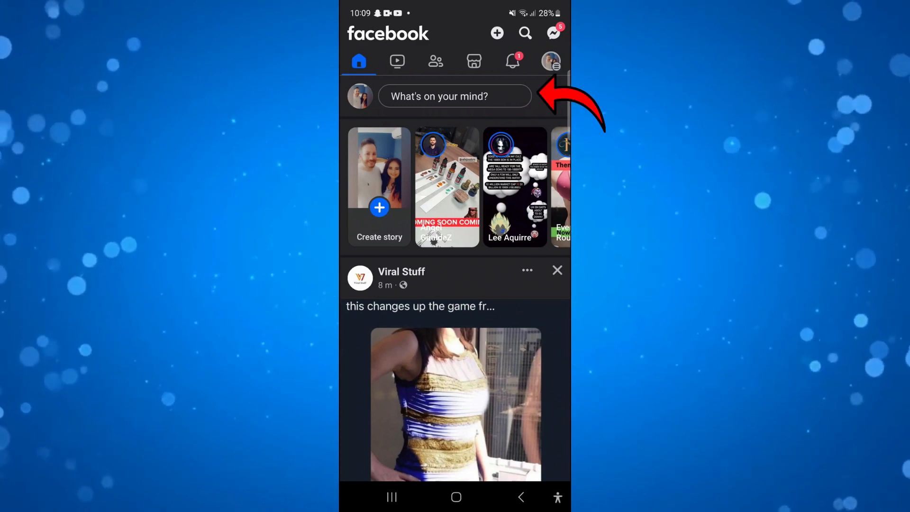
Switch from the Facebook feed to Chrome showing the google.co.uk home page
{"action": "left_click", "coordinate": [454, 96]}
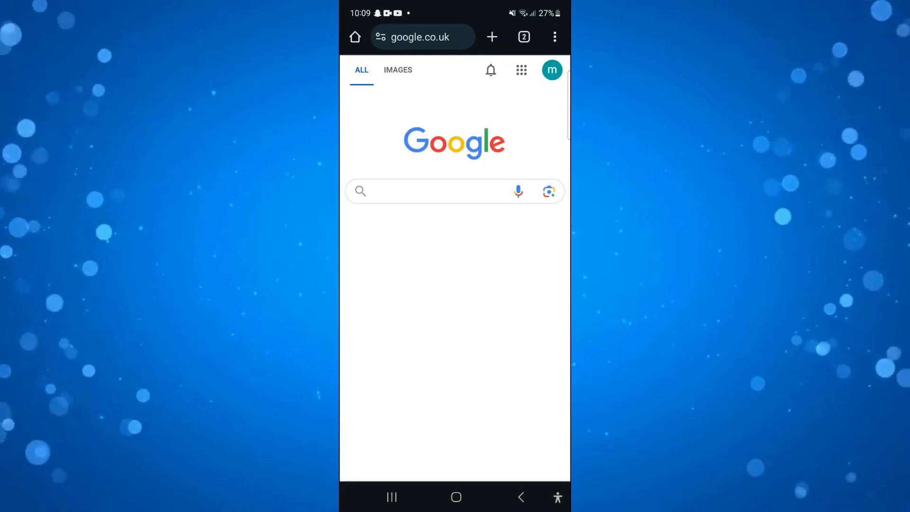
{"action": "left_click", "coordinate": [423, 191]}
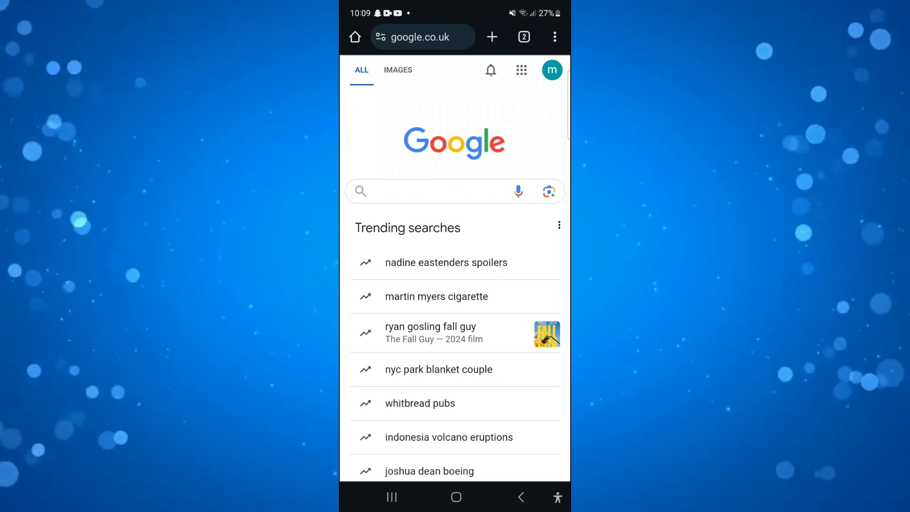
{"action": "left_click", "coordinate": [423, 37]}
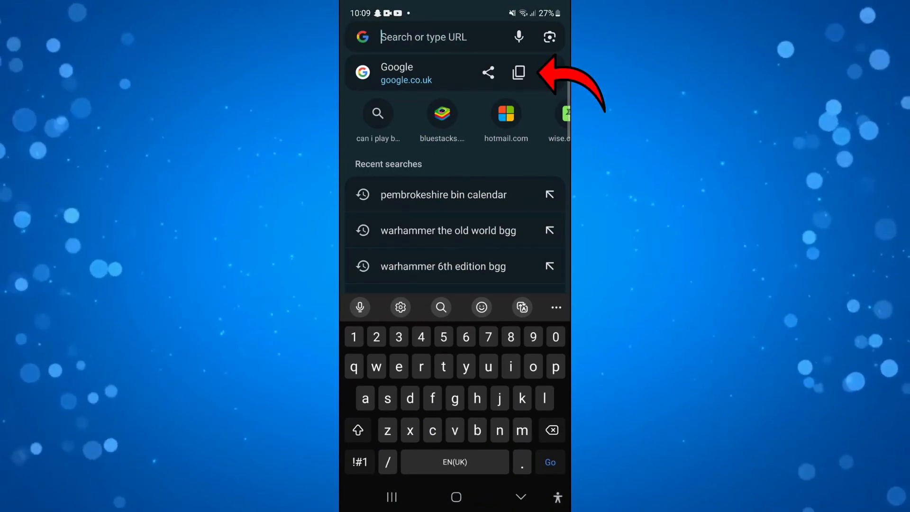
{"action": "left_click", "coordinate": [518, 72]}
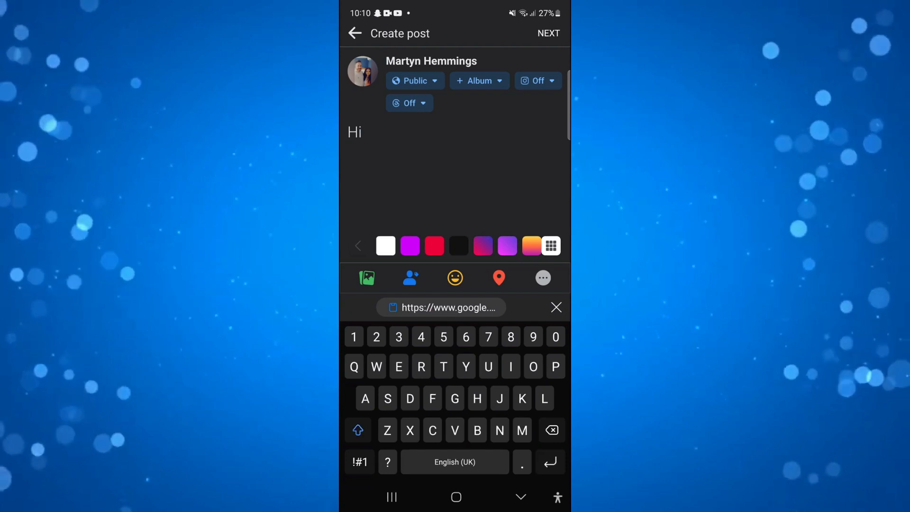
Paste the copied google.co.uk link under 'Hi' so its preview card attaches
{"action": "left_click", "coordinate": [353, 132]}
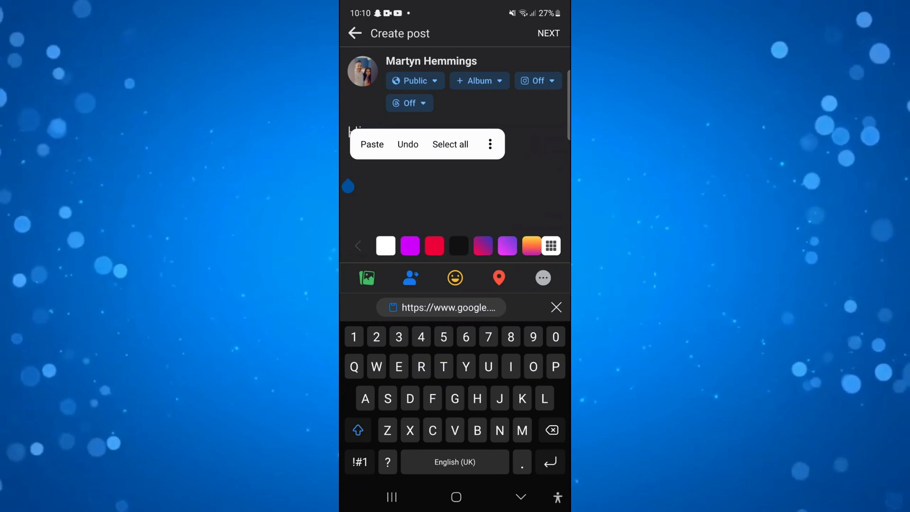
{"action": "left_click", "coordinate": [372, 144]}
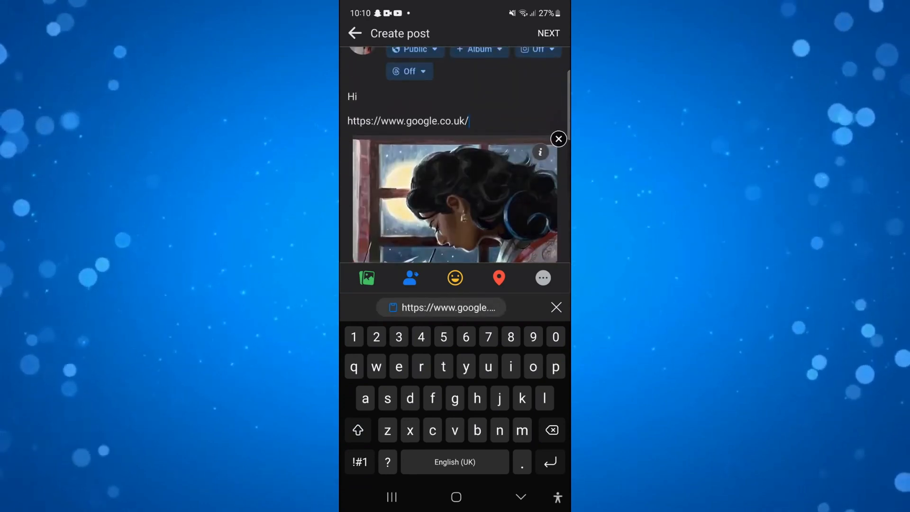
{"action": "scroll", "scroll_direction": "down", "scroll_amount": 3}
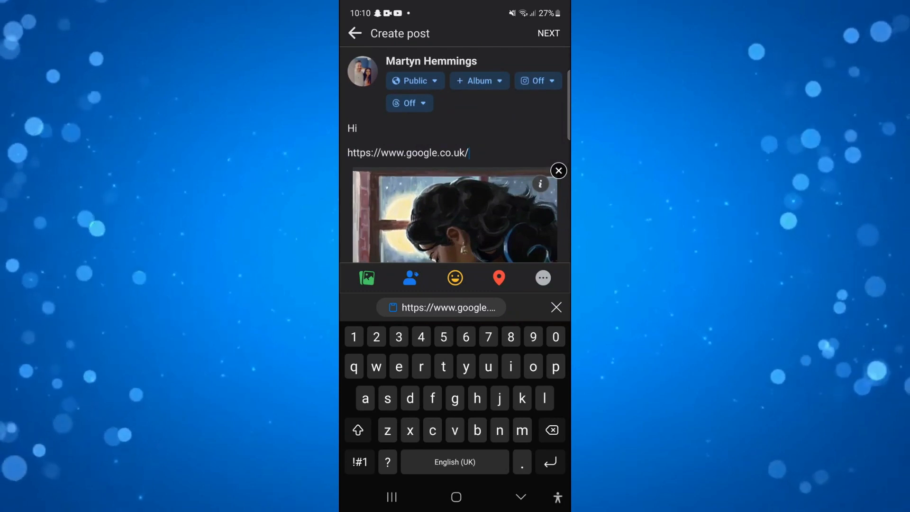
Dismiss the keyboard to view the full link preview and proceed to audience options
{"action": "left_click", "coordinate": [412, 81]}
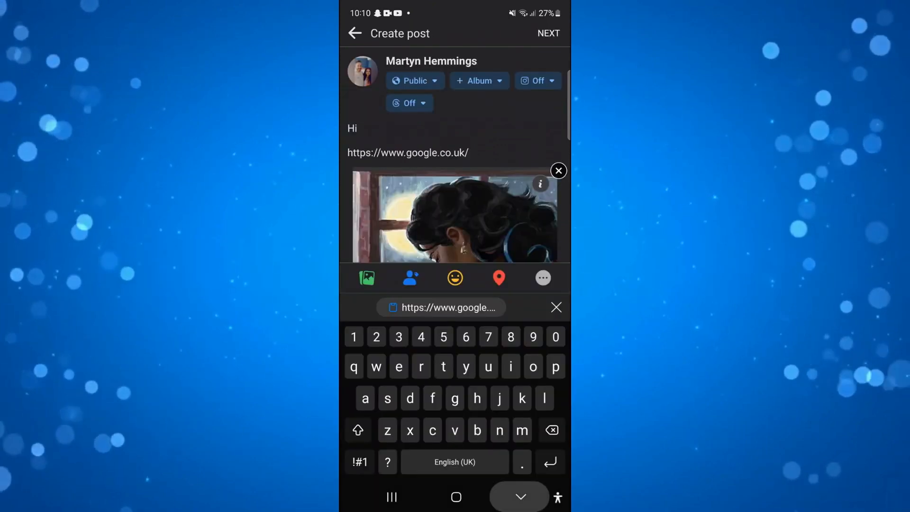
{"action": "left_click", "coordinate": [518, 496]}
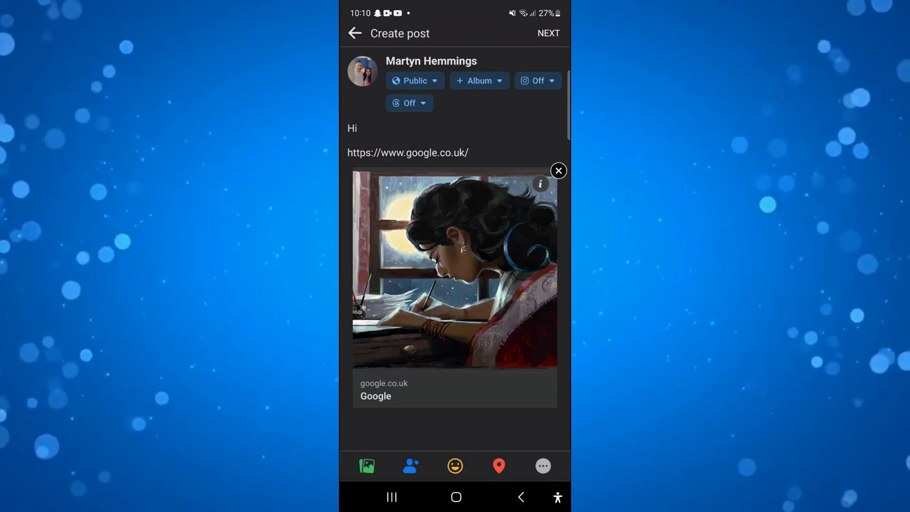
{"action": "left_click", "coordinate": [548, 33]}
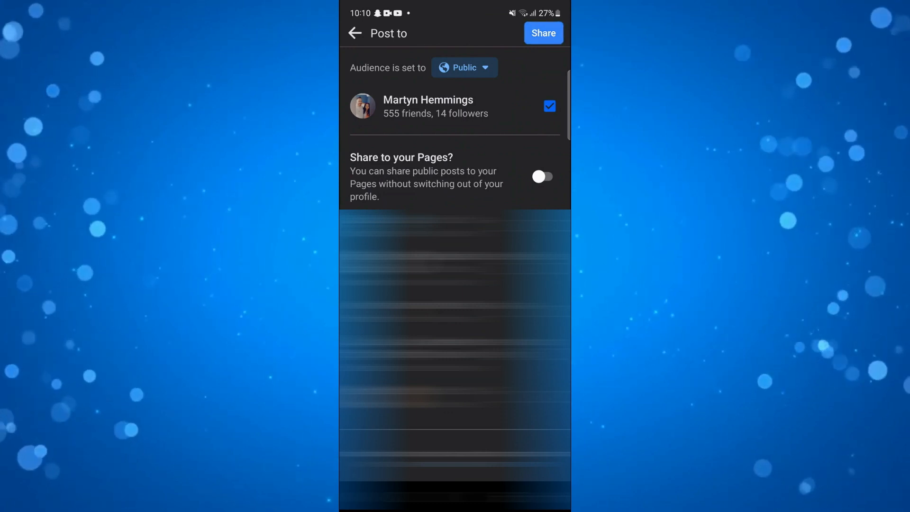
Share the 'Hi' post with the google.co.uk preview publicly to the feed
{"action": "left_click", "coordinate": [542, 33]}
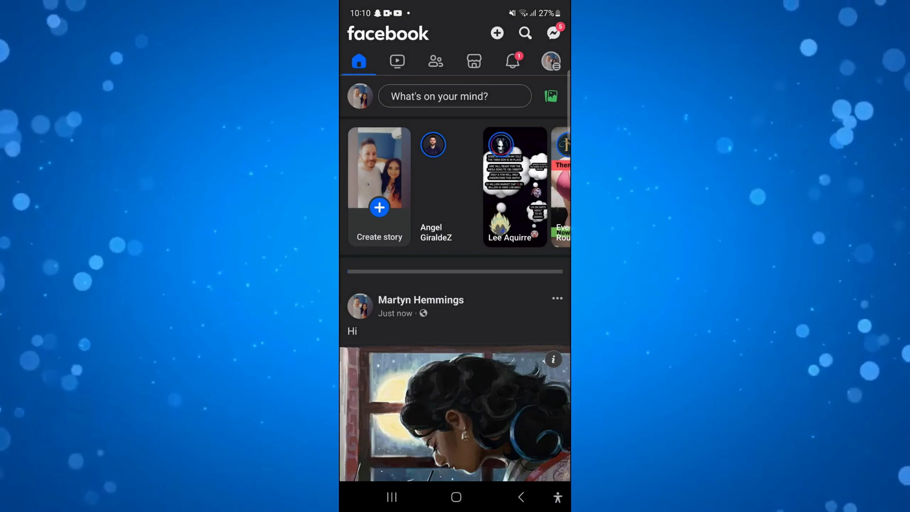